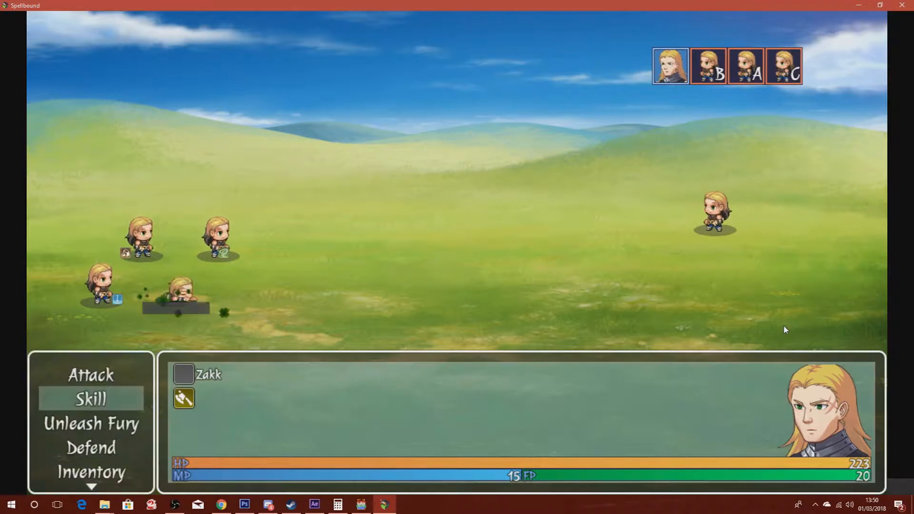
# - Scroll the yanfly.moe/yep catalogue past the battle, item and shop plugins down to Skill Core
pyautogui.click(91, 399)
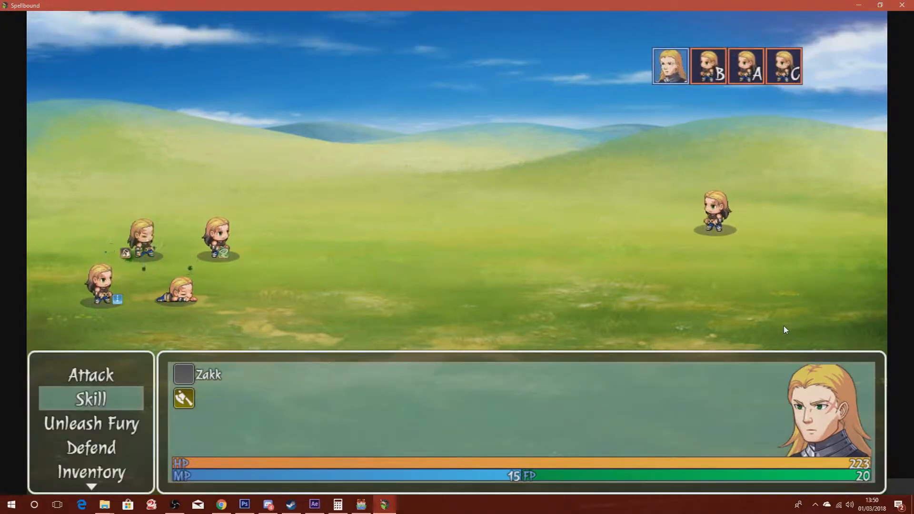
pyautogui.click(90, 399)
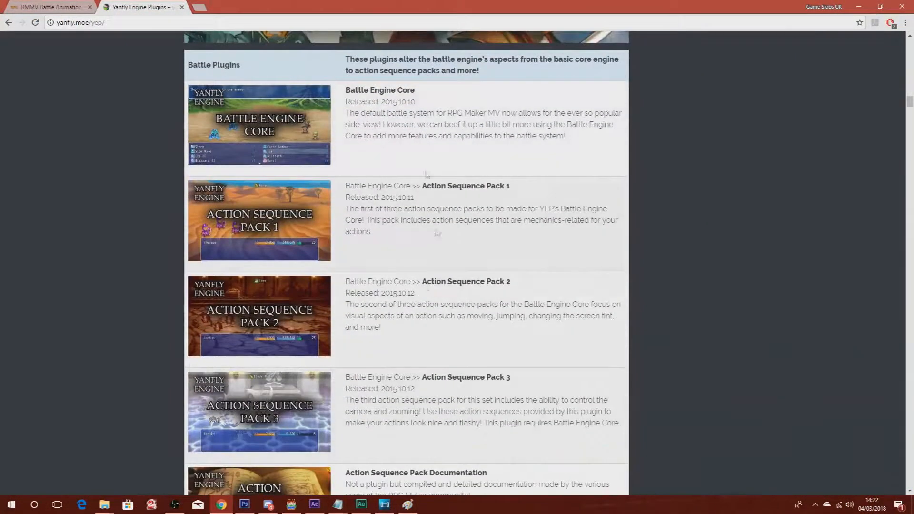
pyautogui.scroll(-3)
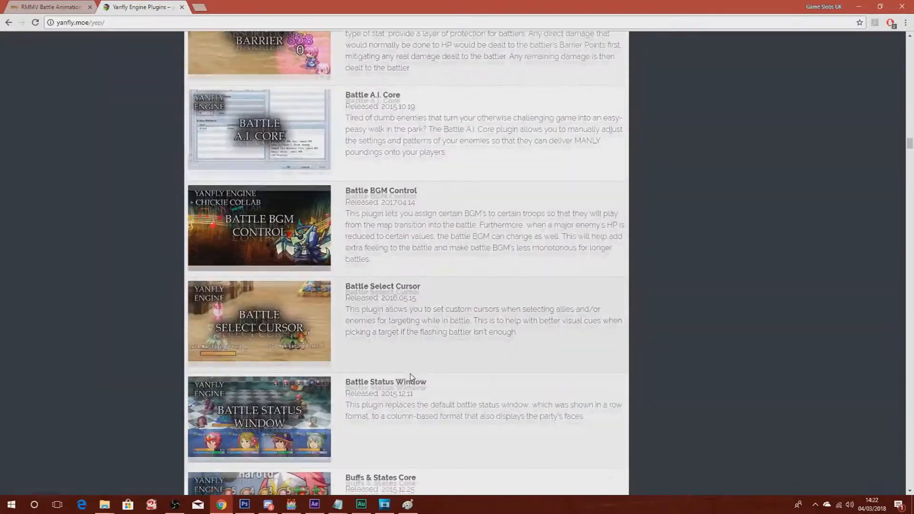
pyautogui.scroll(-3)
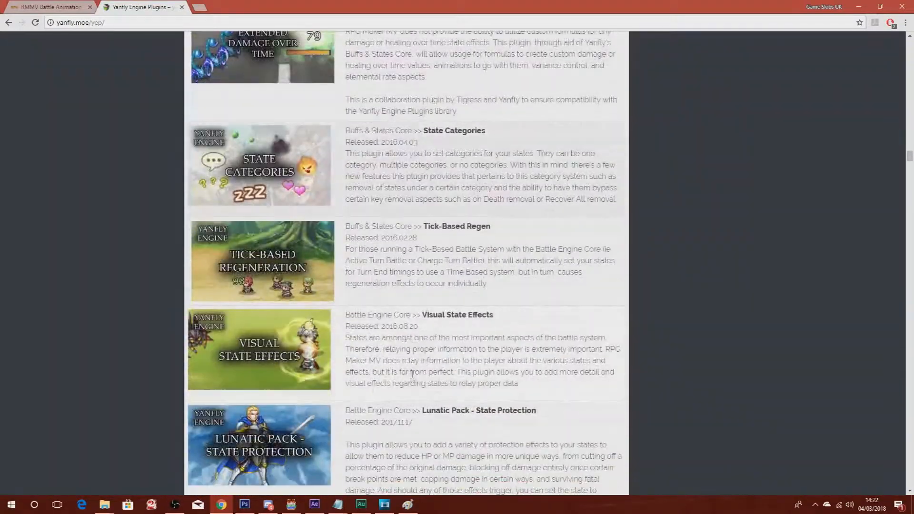
pyautogui.scroll(3)
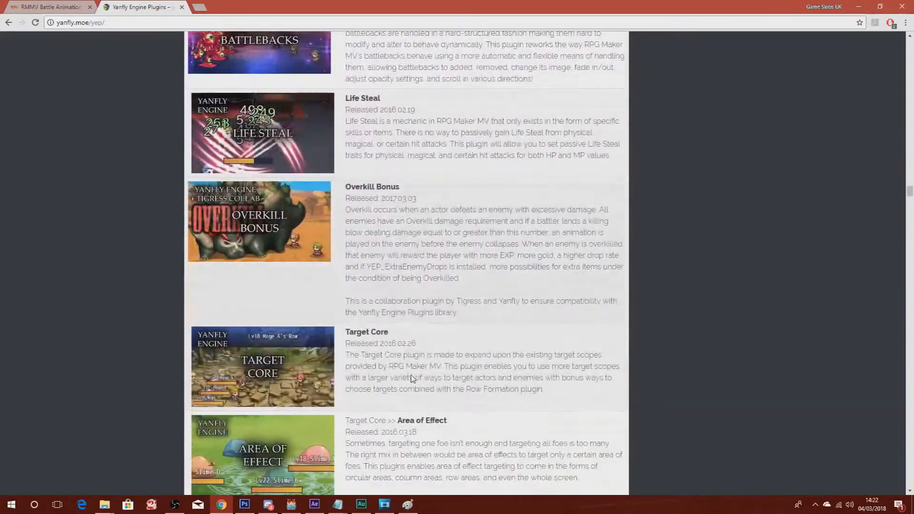
pyautogui.scroll(-3)
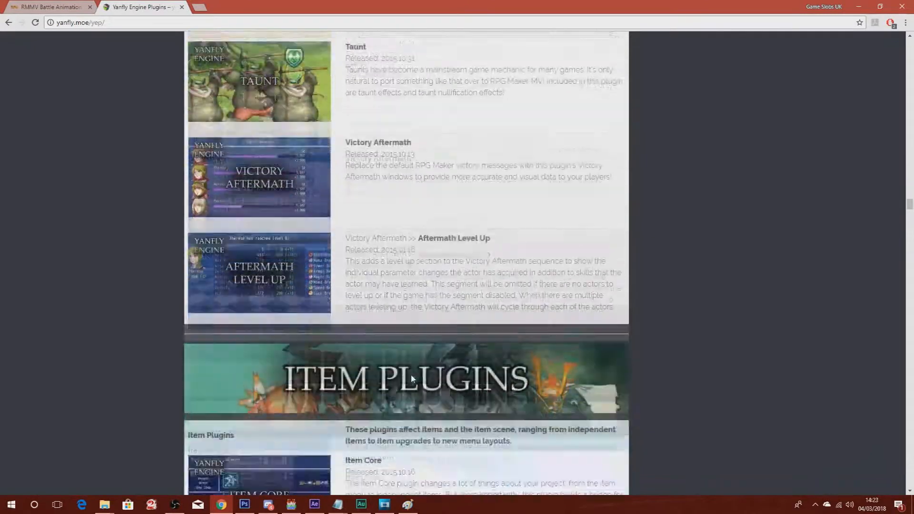
pyautogui.scroll(-3)
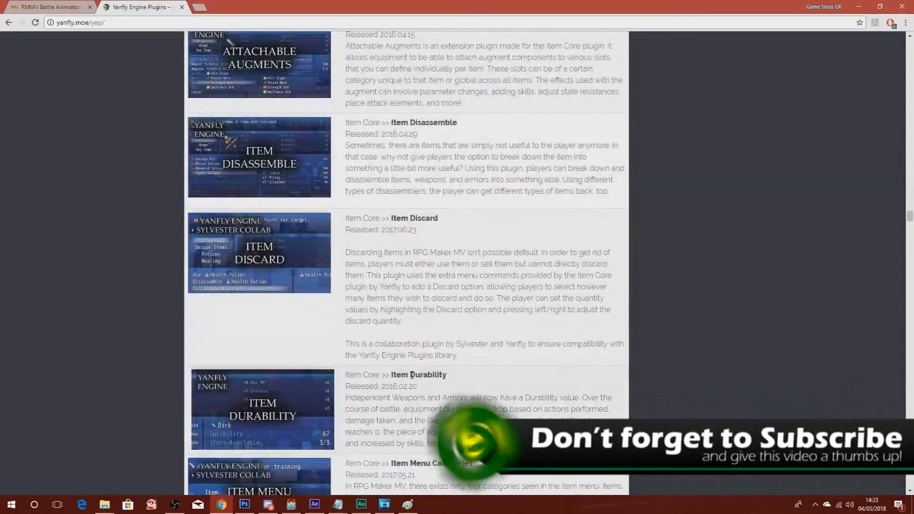
pyautogui.scroll(-3)
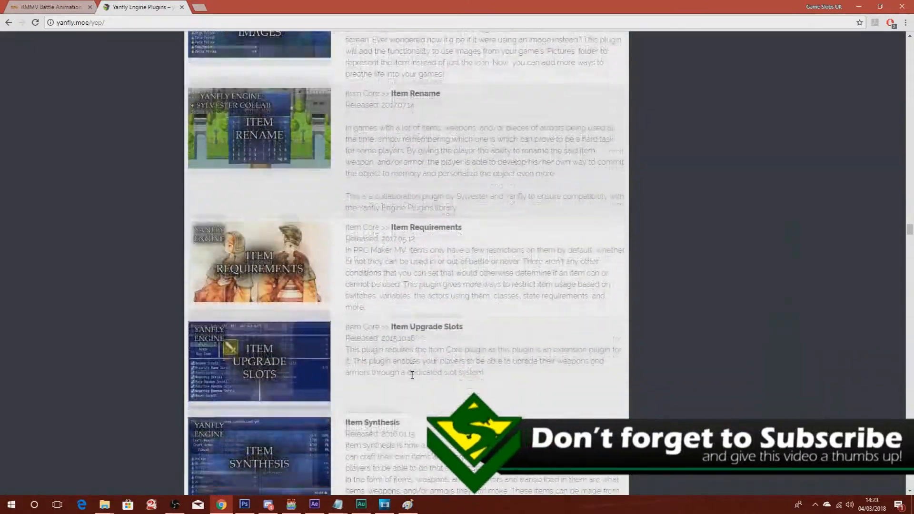
pyautogui.scroll(-3)
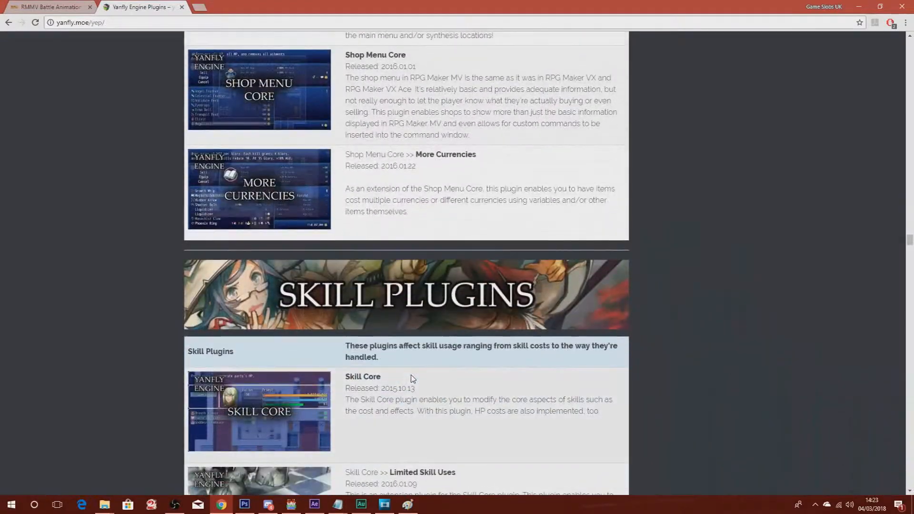
pyautogui.click(291, 505)
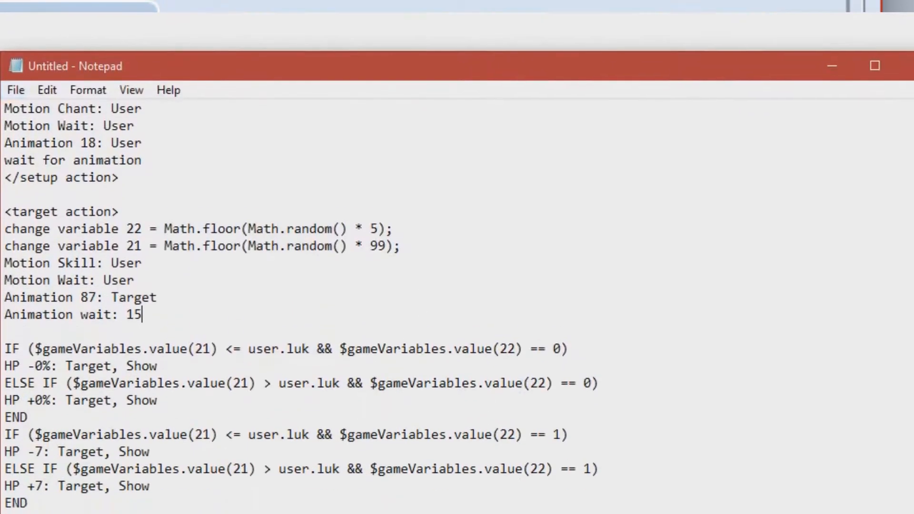
pyautogui.scroll(-3)
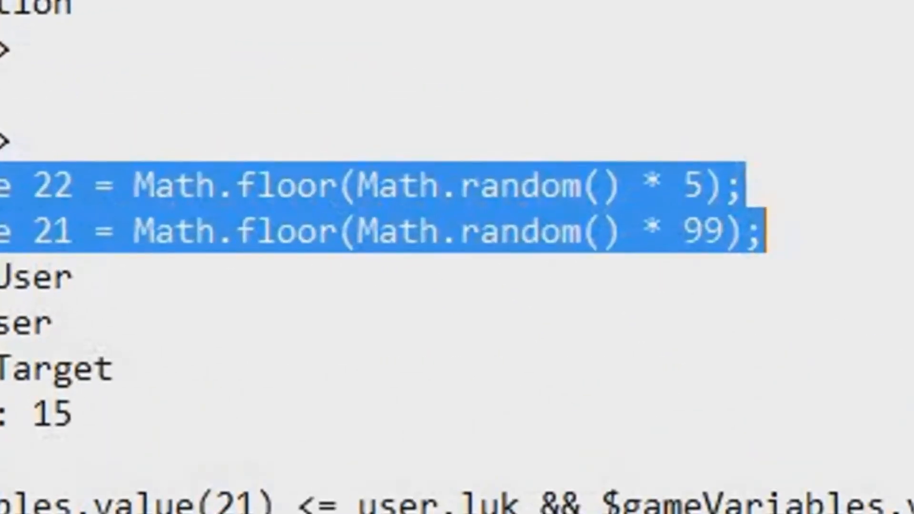
# - Review the change variable lines giving variable 22 a 0–4 roll and variable 21 a 0–98 roll
pyautogui.doubleClick(479, 187)
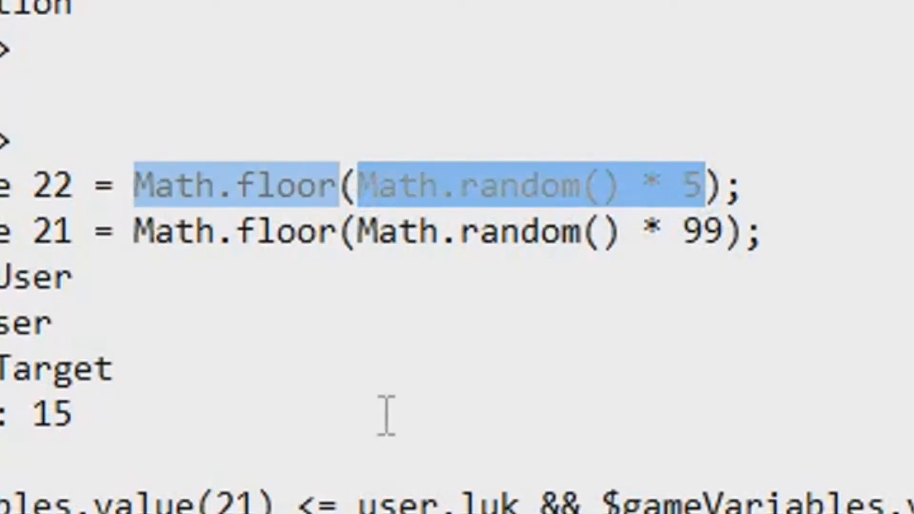
pyautogui.doubleClick(234, 186)
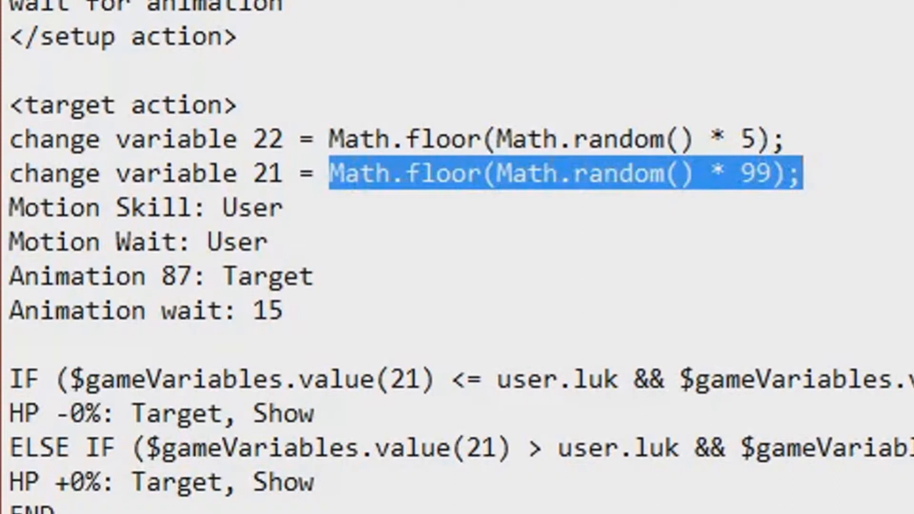
pyautogui.scroll(-3)
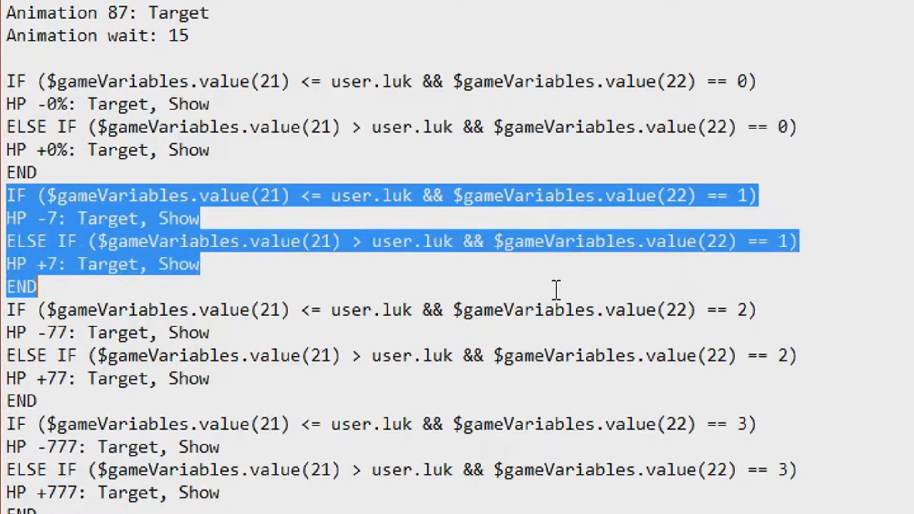
# - Scroll back to the value-0 IF/ELSE branch applying HP ±0%
pyautogui.scroll(3)
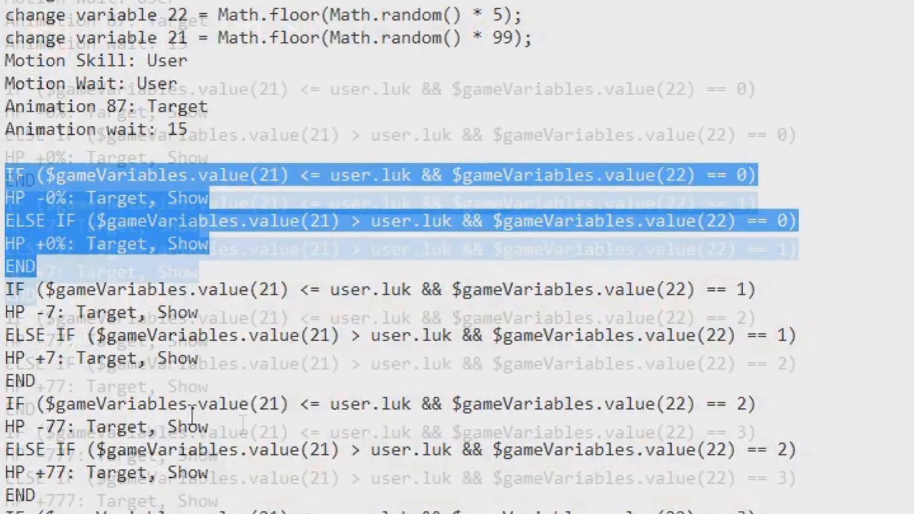
# - Scroll down to the value-4 branch dealing or healing 7777 HP before </target action>
pyautogui.scroll(-3)
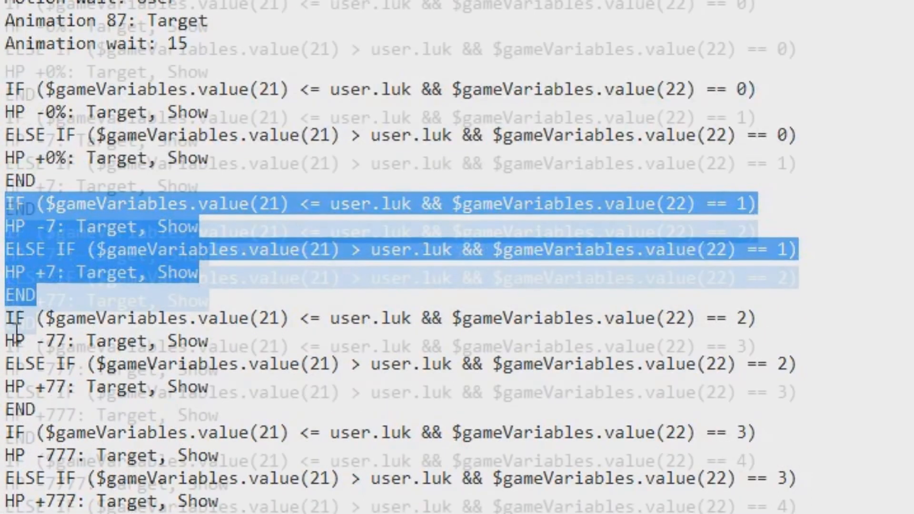
pyautogui.scroll(-3)
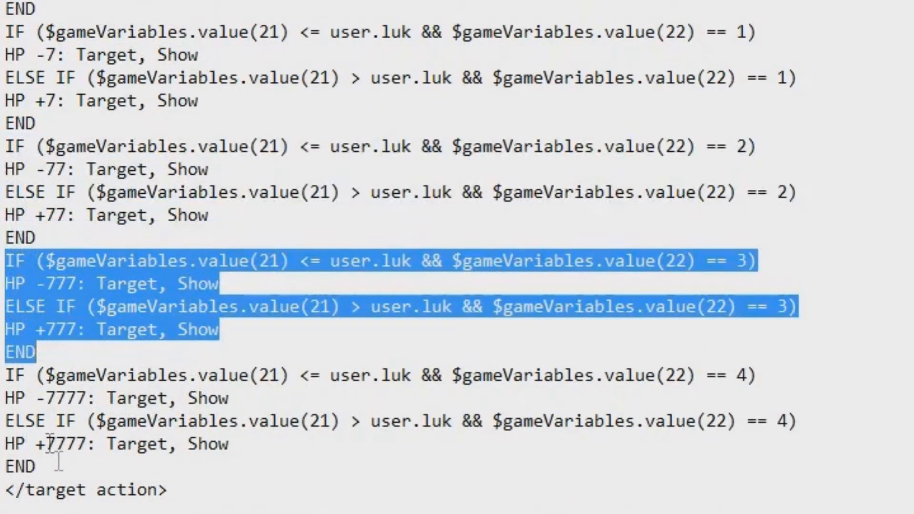
pyautogui.scroll(-3)
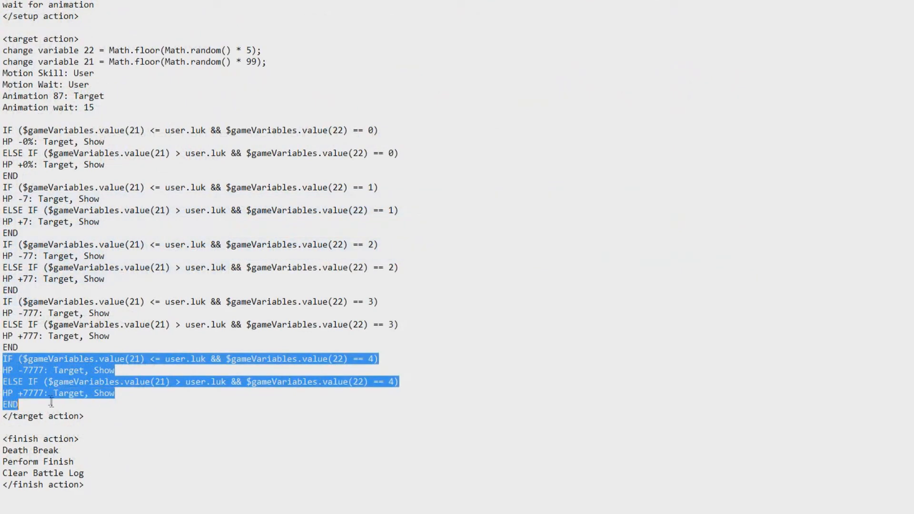
# - Add a roll-5 branch with == 5 in both conditions and HP values -77777 and +77777
pyautogui.click(53, 402)
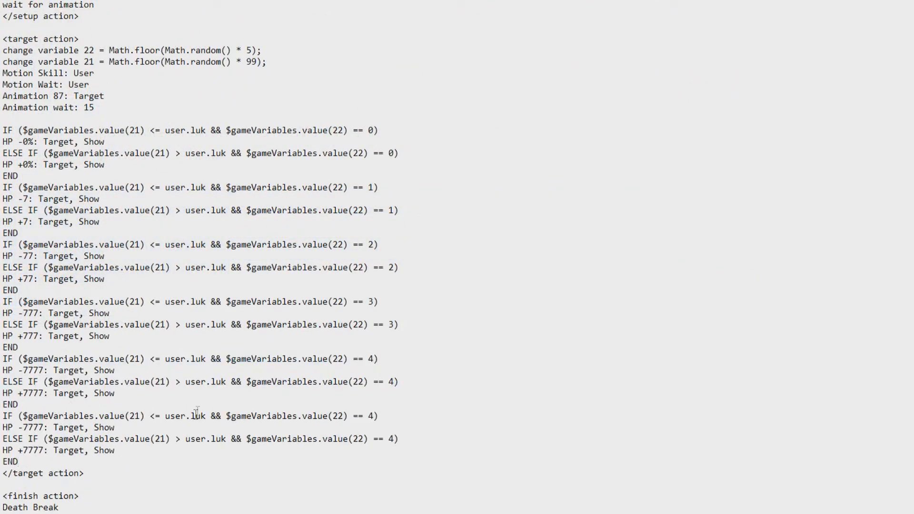
pyautogui.moveTo(374, 415)
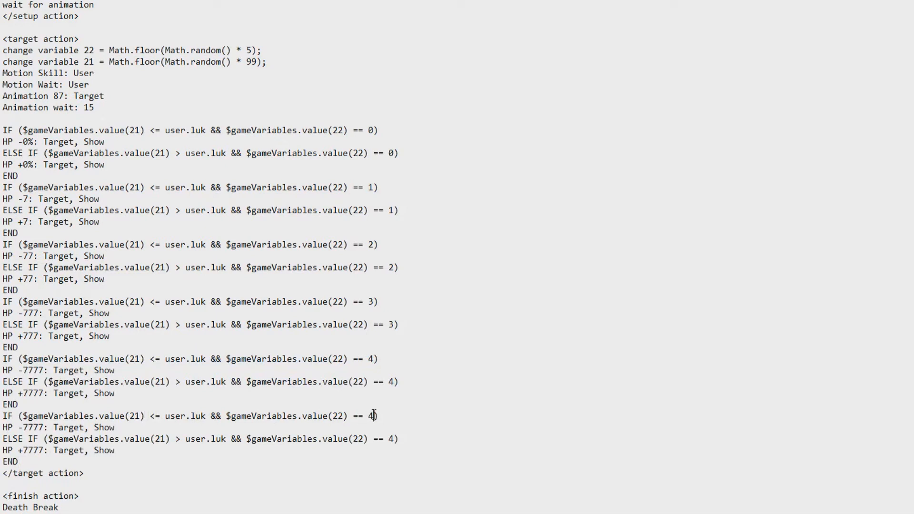
pyautogui.write('5')
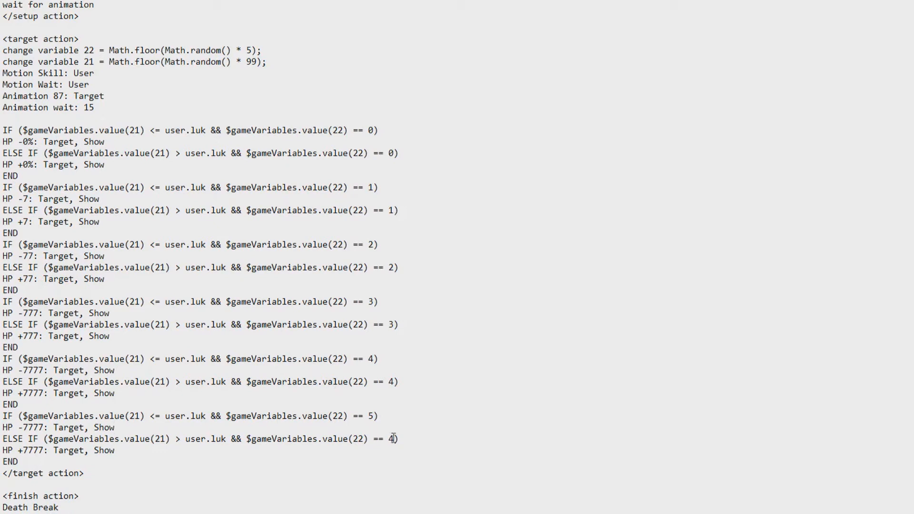
pyautogui.write('5')
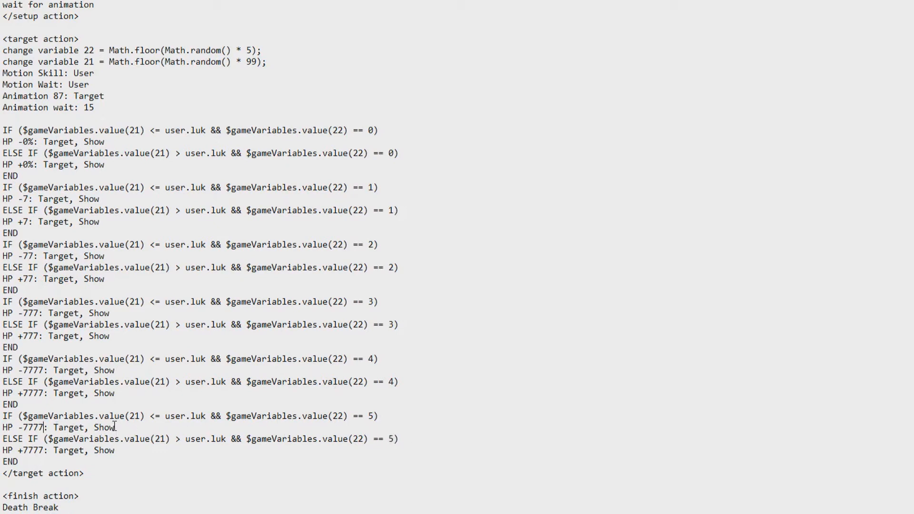
pyautogui.write('7')
pyautogui.click(60, 450)
pyautogui.write('7')
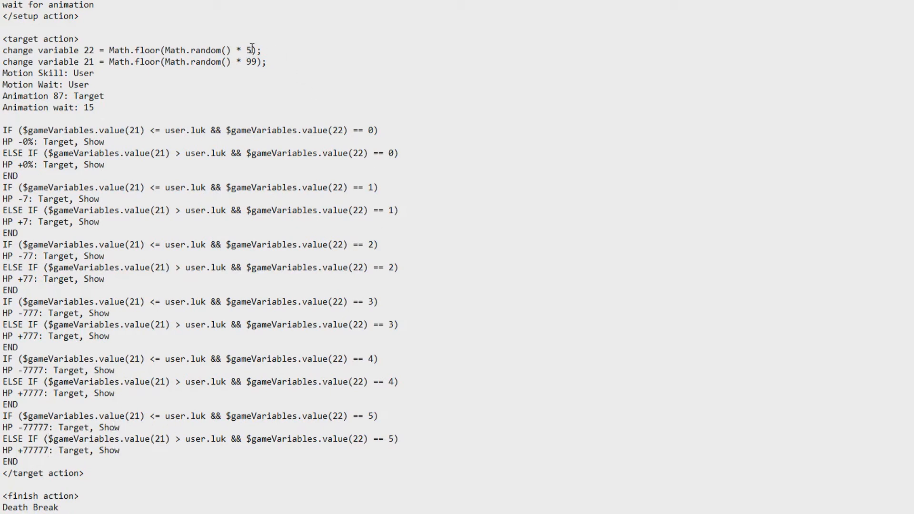
pyautogui.press('Backspace')
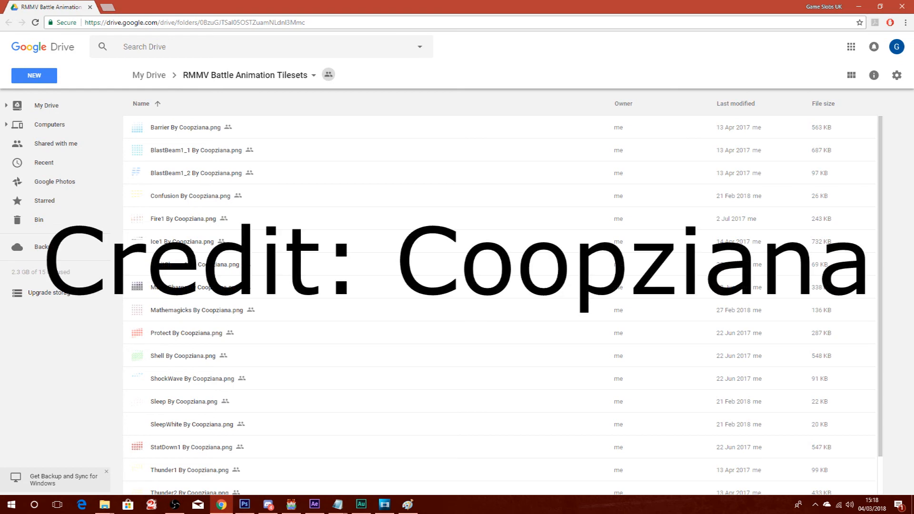
# - Cast Lucky 7's at the enemy in the Spellbound playtest battle
pyautogui.click(384, 505)
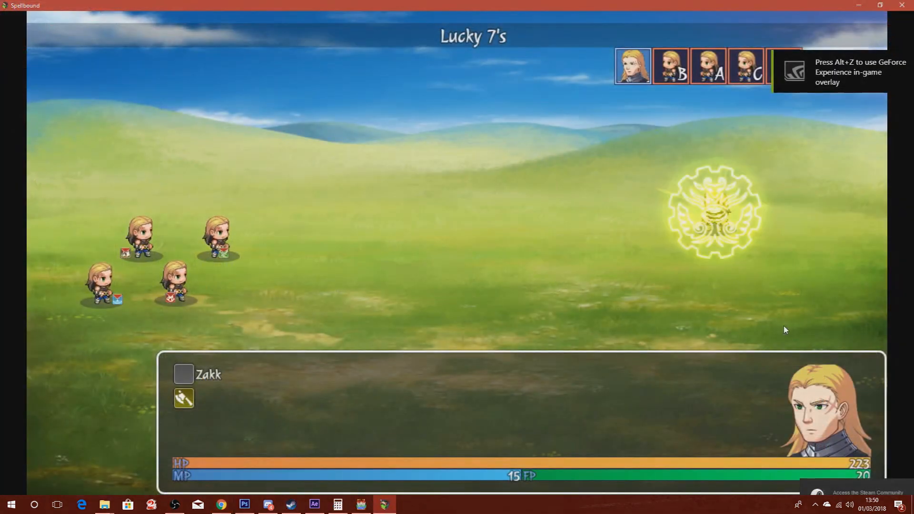